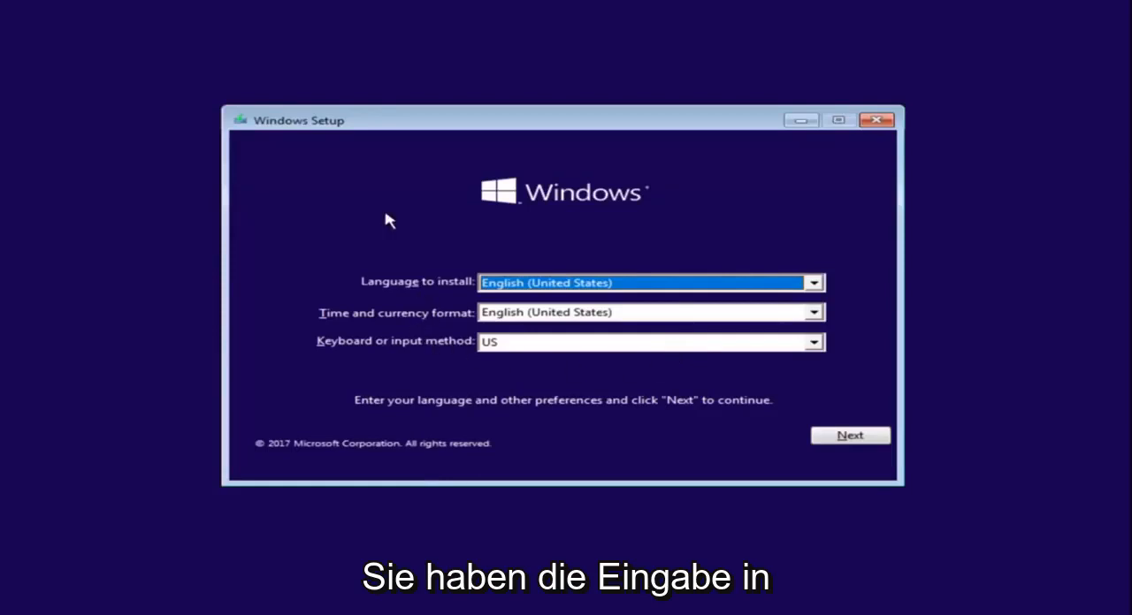
mouse_move(781, 417)
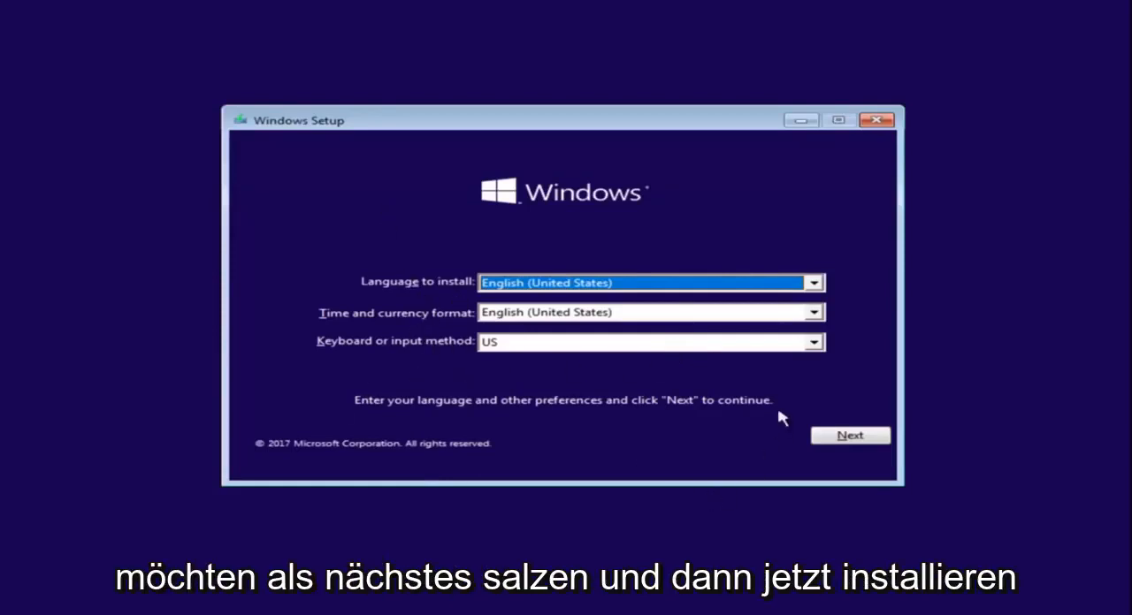
Keep English (United States) settings and begin installation, reaching the product key page.
left_click(848, 435)
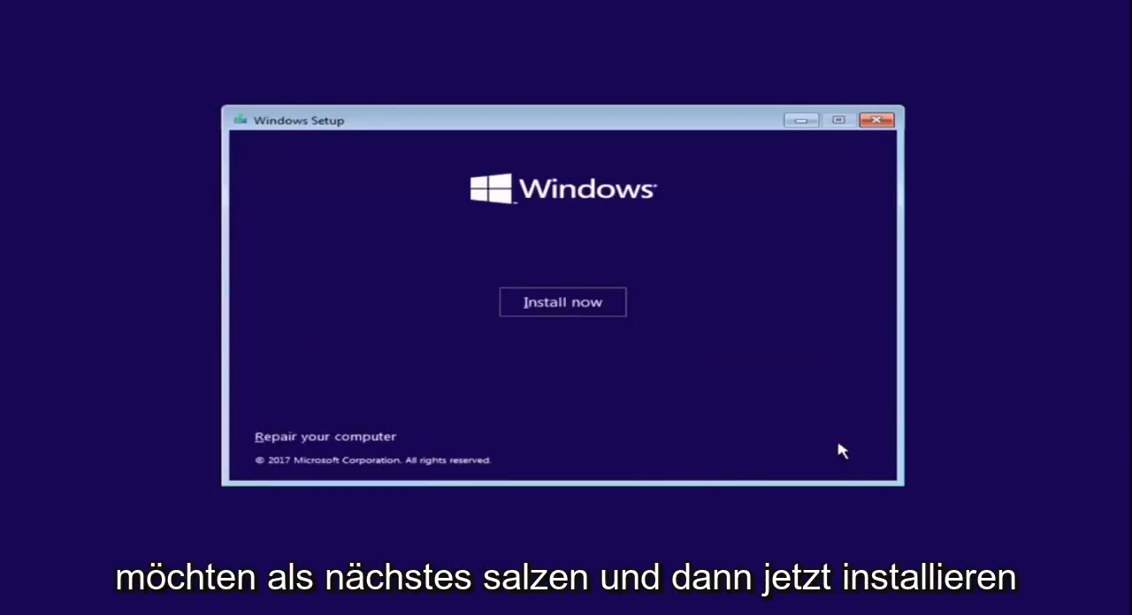
left_click(563, 300)
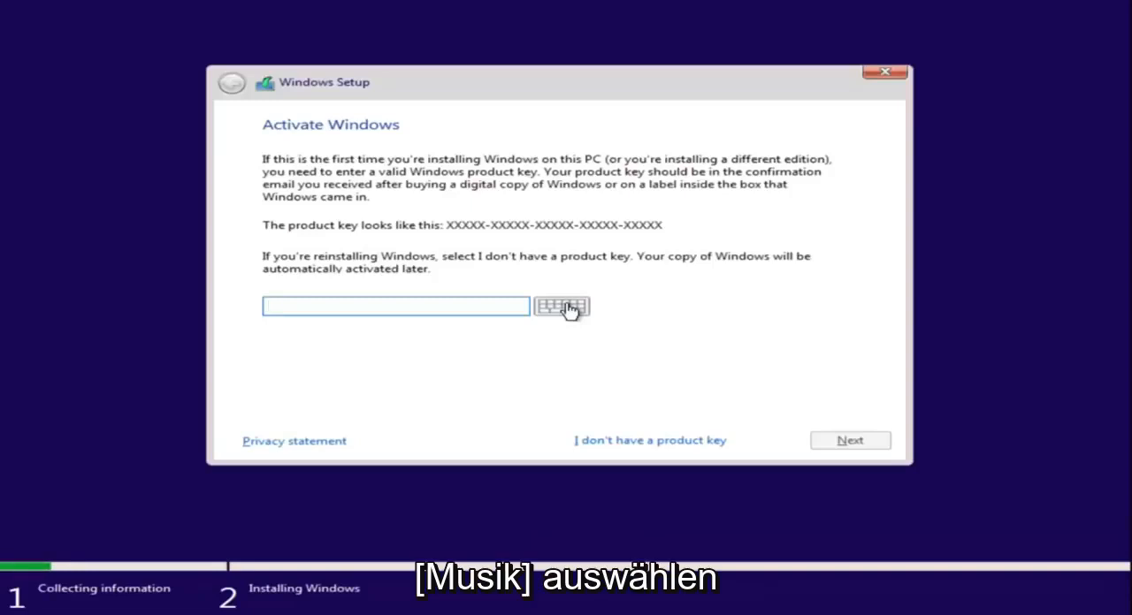
Bring up an administrator Command Prompt over Setup with Shift+F10.
left_click(396, 305)
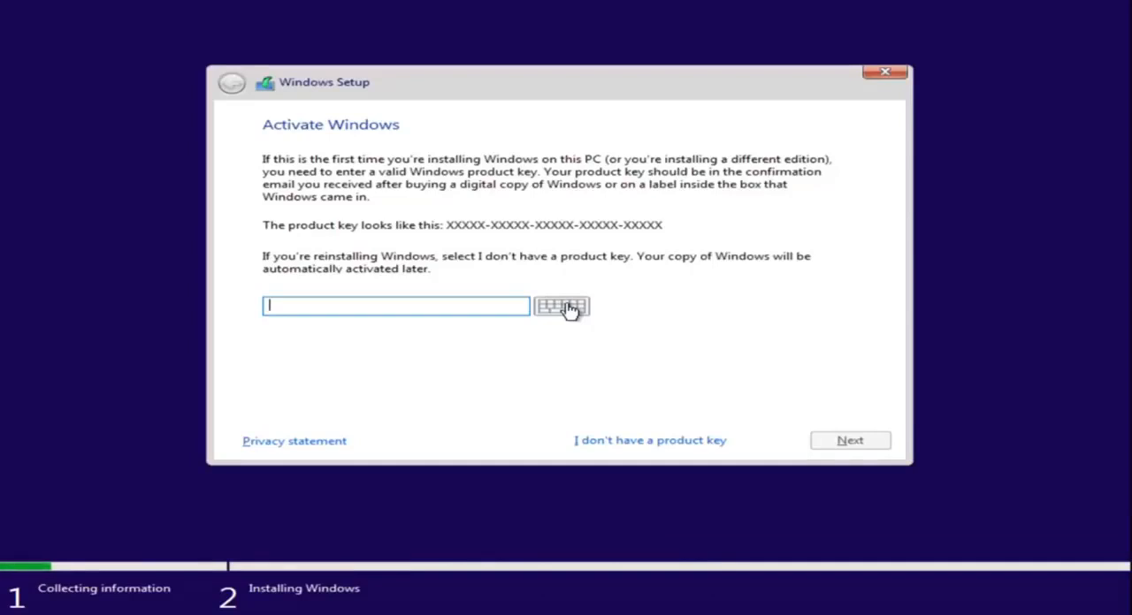
mouse_move(545, 360)
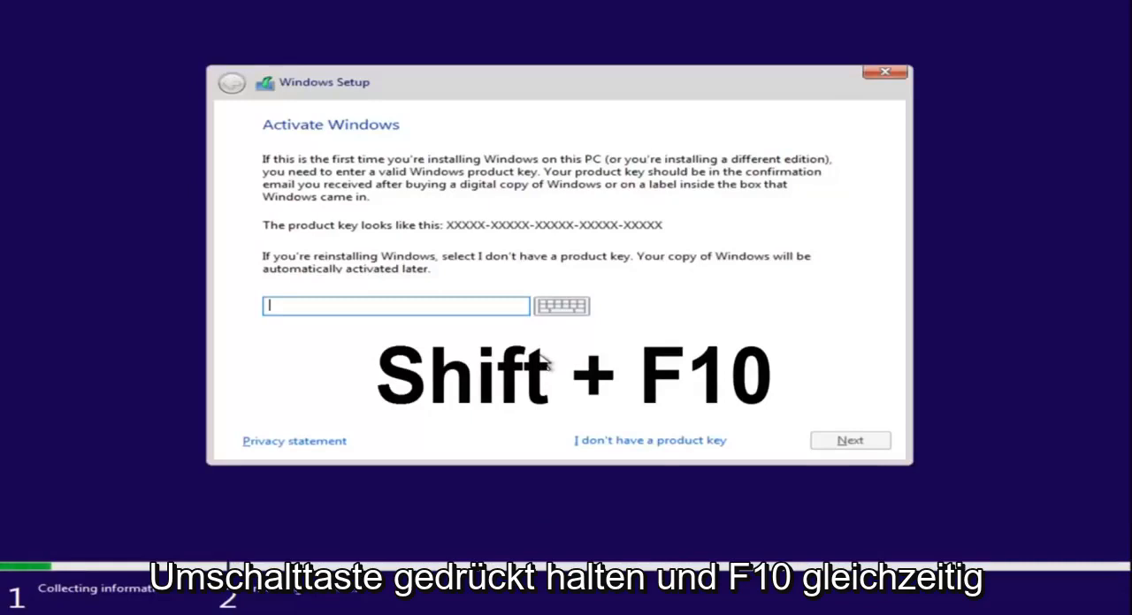
key("shift+f10")
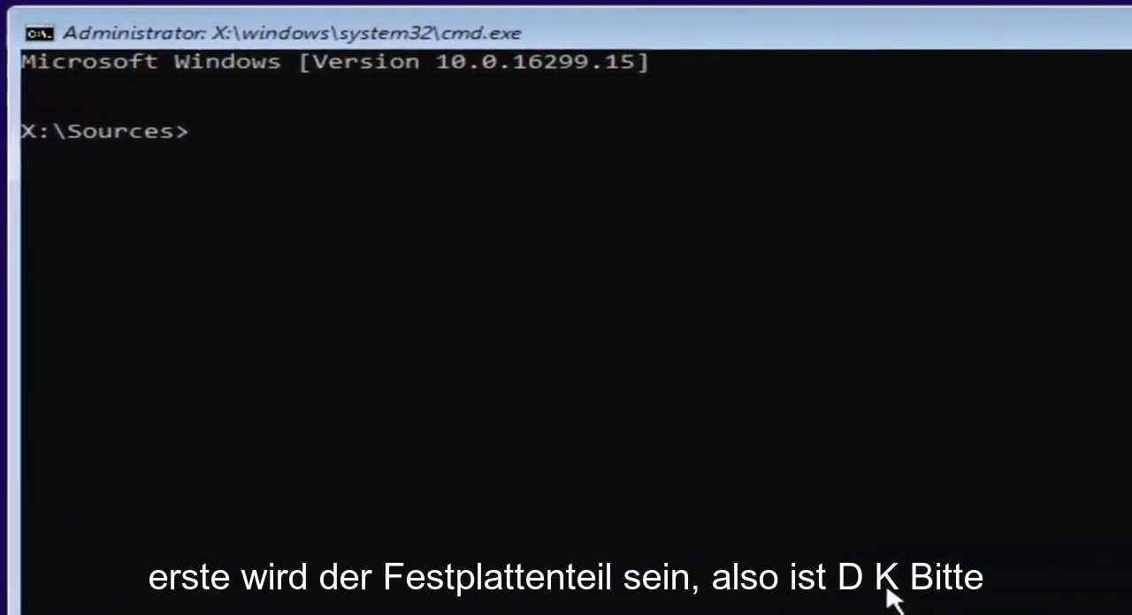
Launch diskpart and enter 'list disk' to show Disk 0 (25 GB).
type("disk")
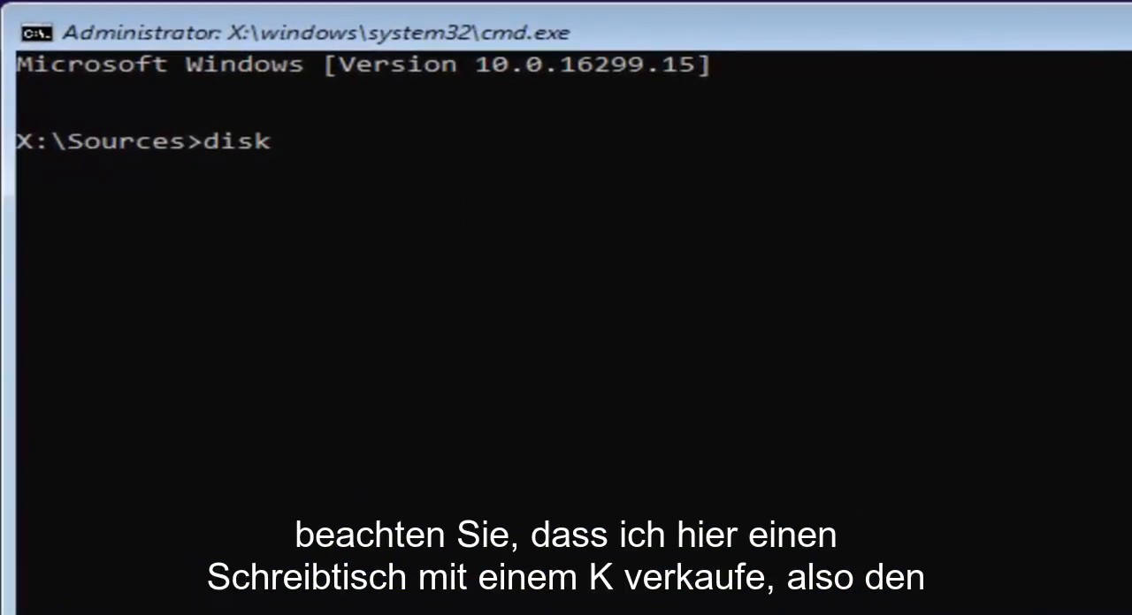
type("p")
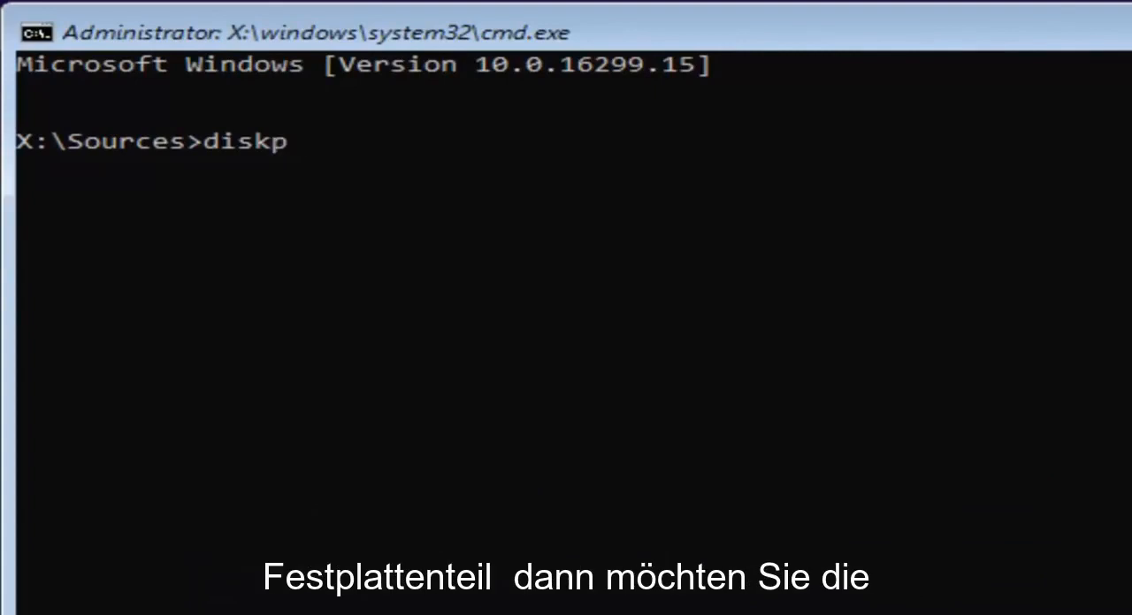
type("art")
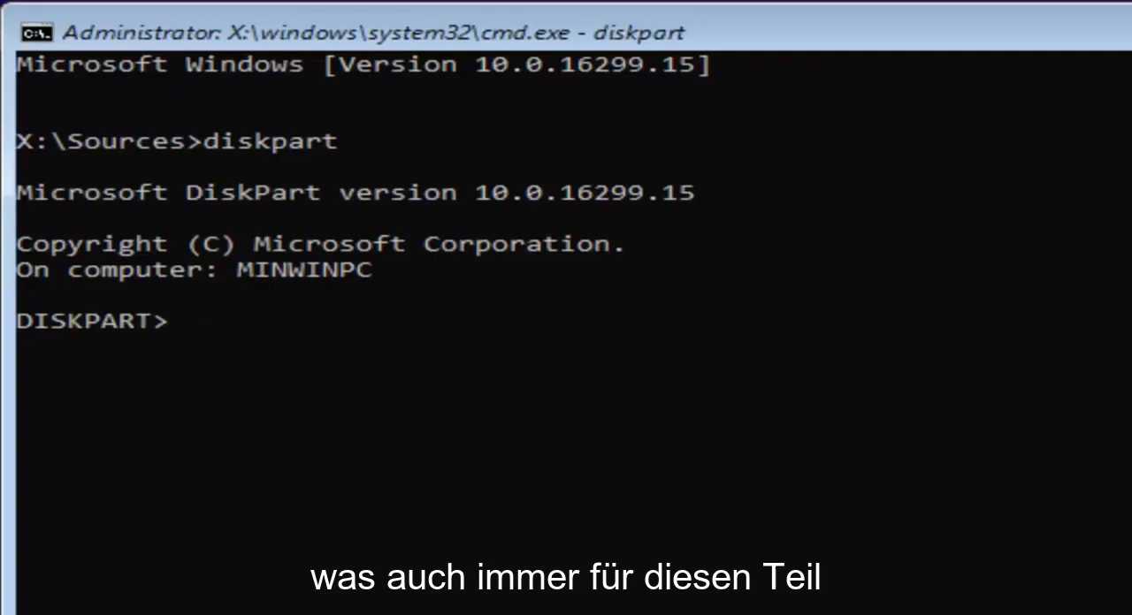
type("lis")
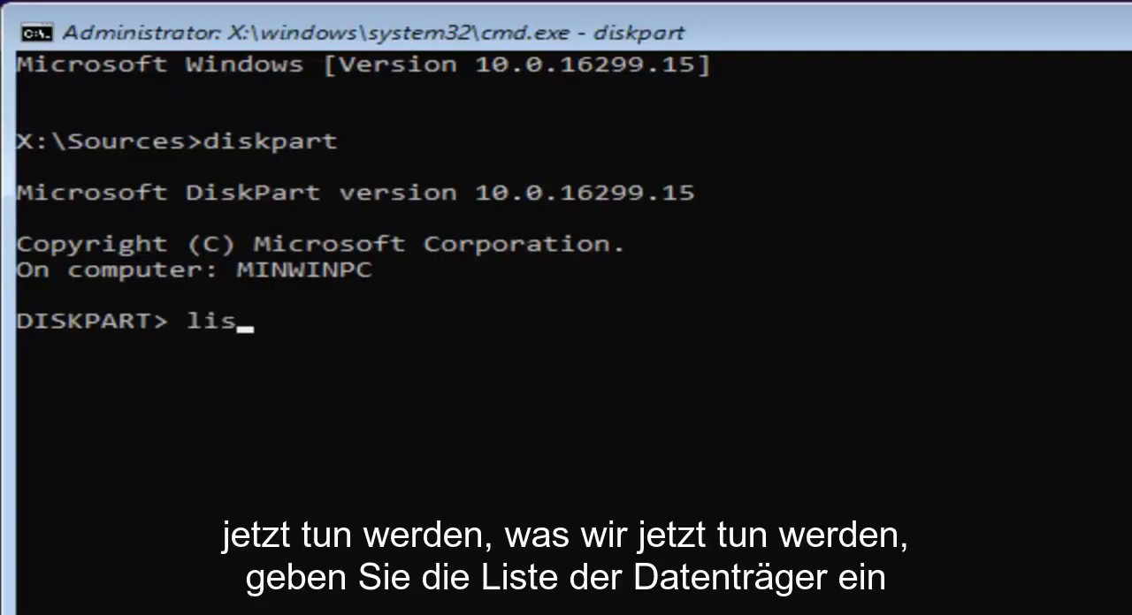
type("t disk")
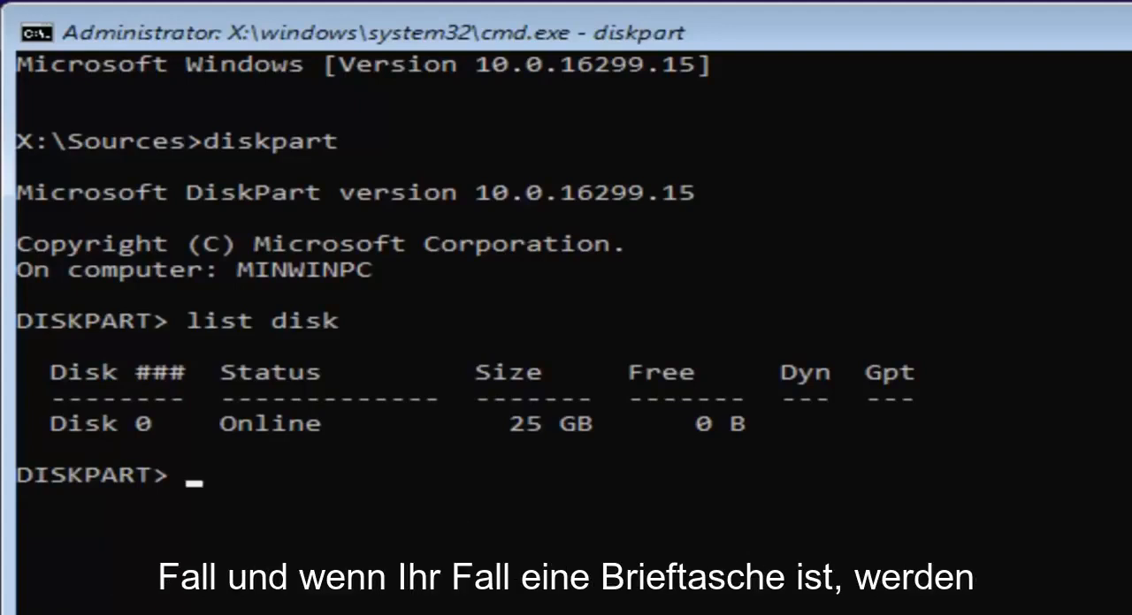
mouse_move(646, 463)
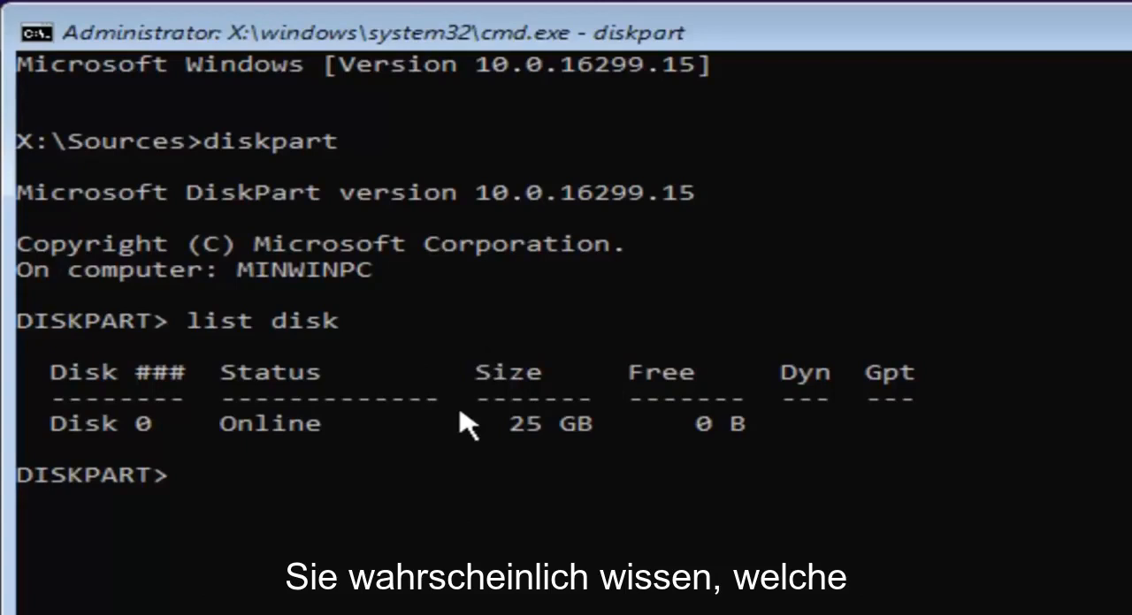
mouse_move(279, 451)
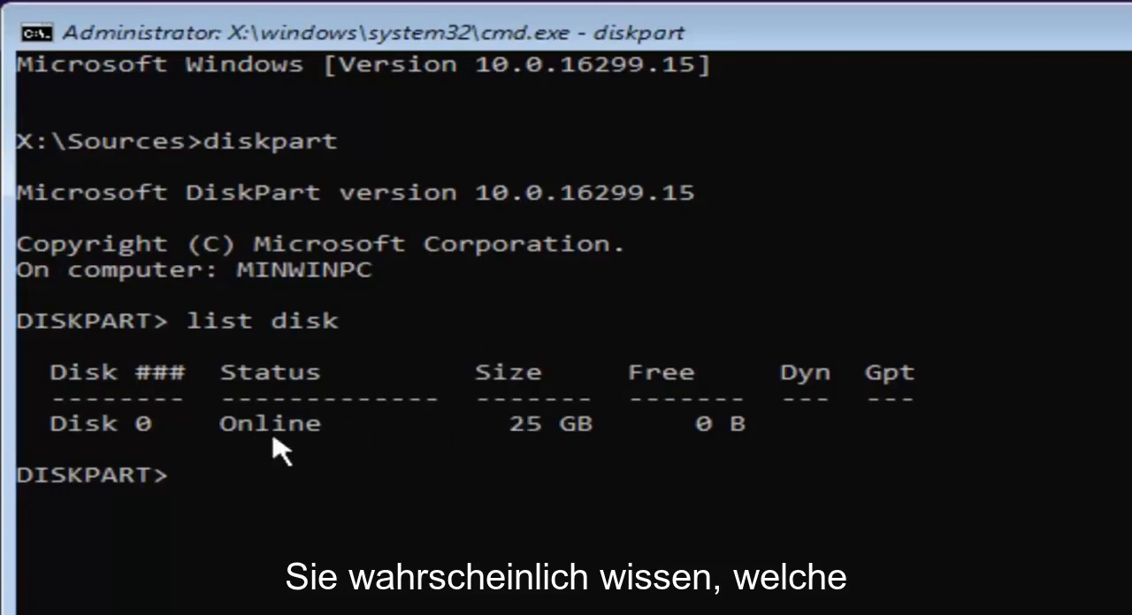
mouse_move(619, 445)
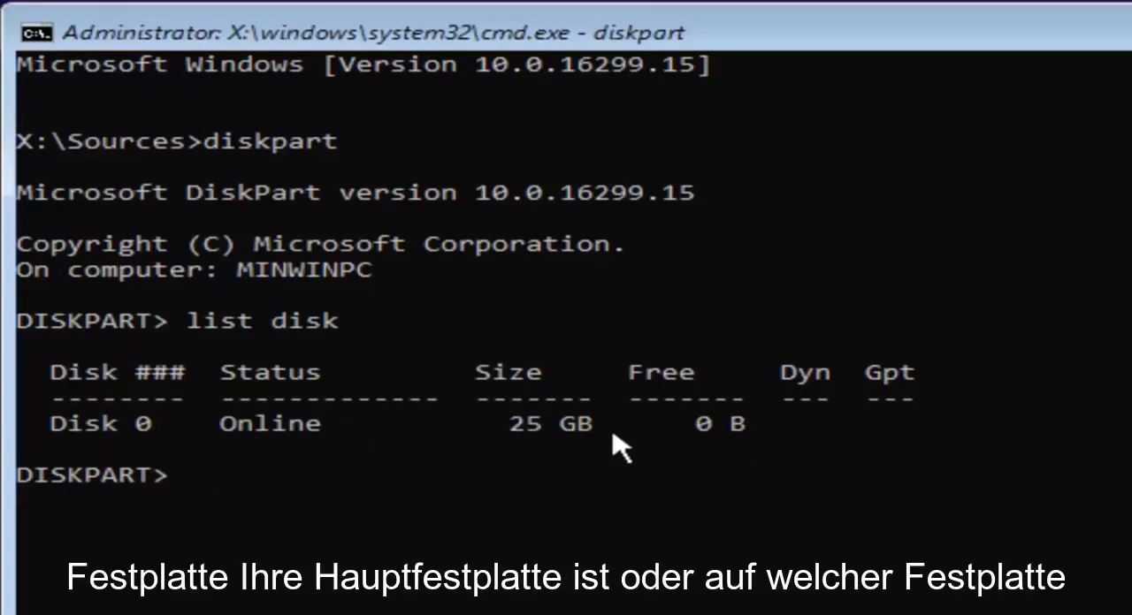
mouse_move(539, 442)
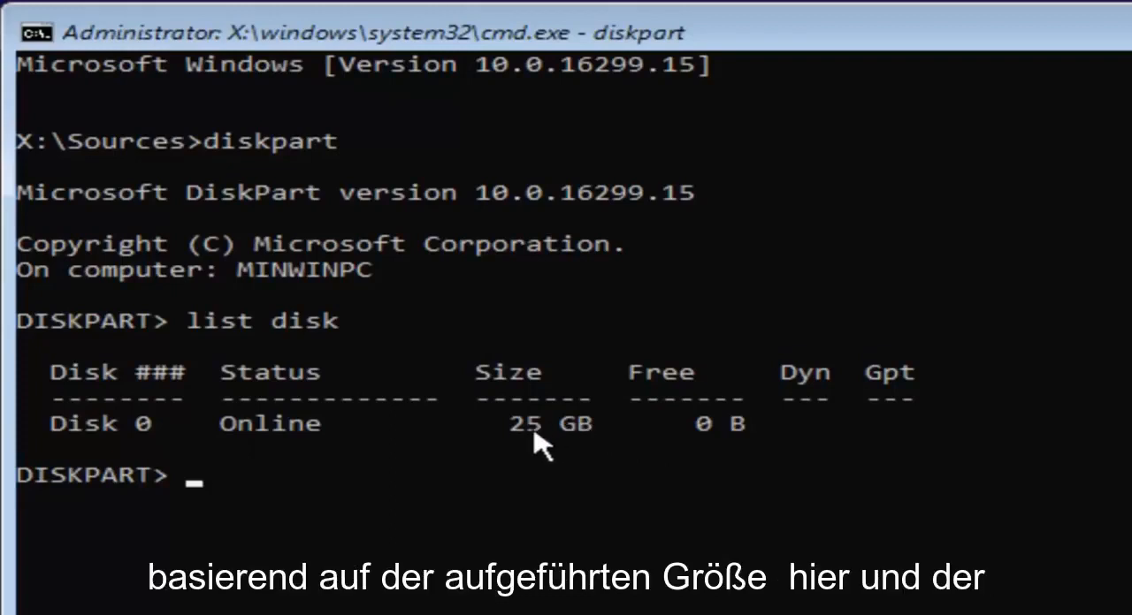
mouse_move(145, 430)
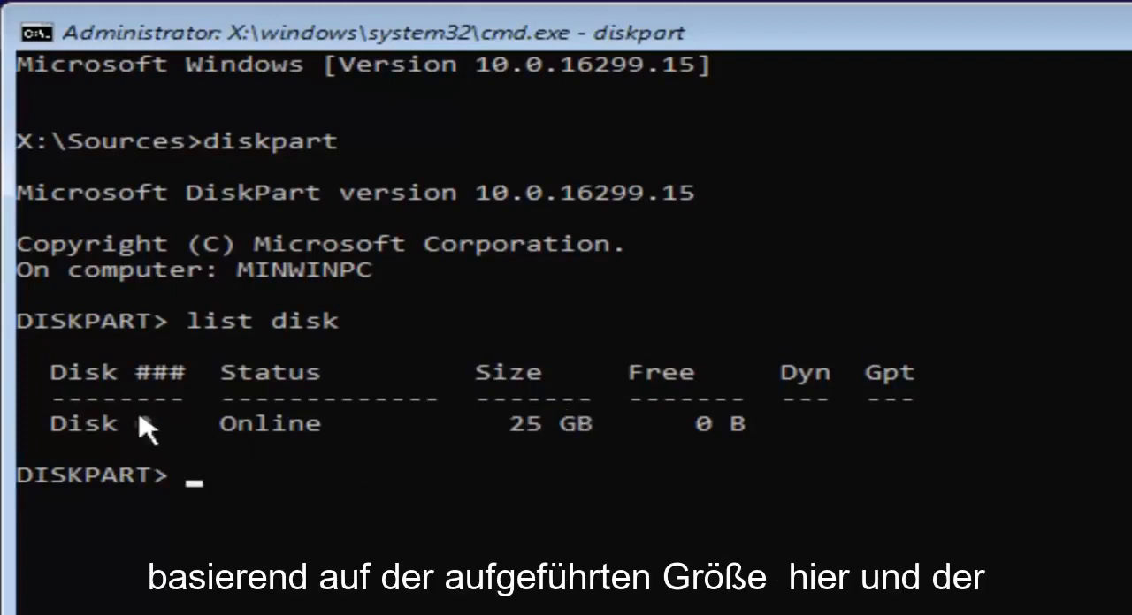
mouse_move(970, 408)
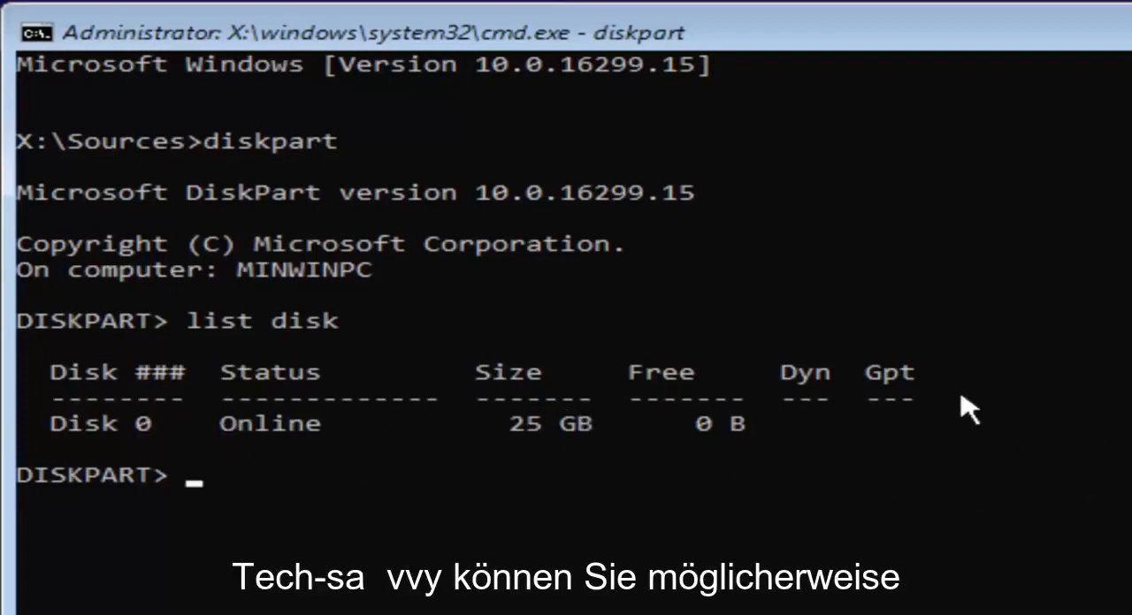
mouse_move(219, 520)
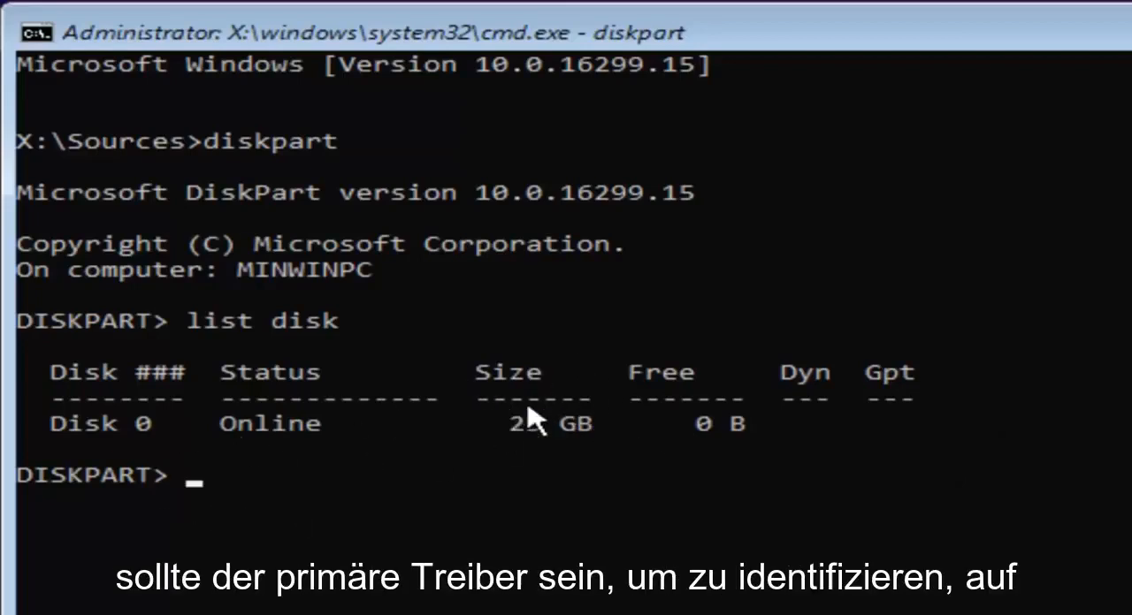
mouse_move(527, 488)
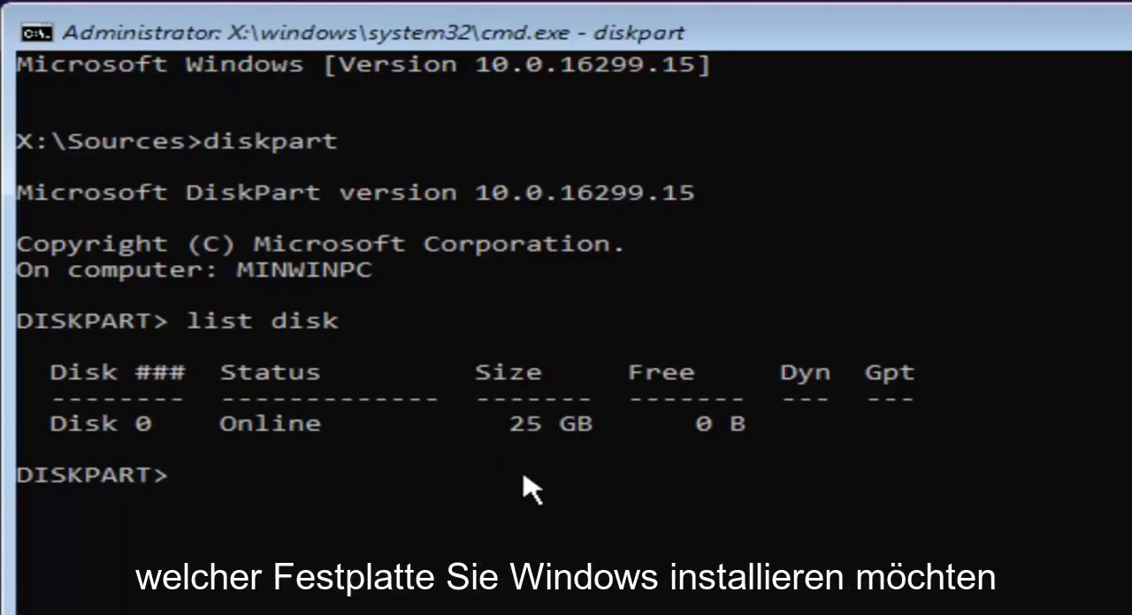
mouse_move(227, 442)
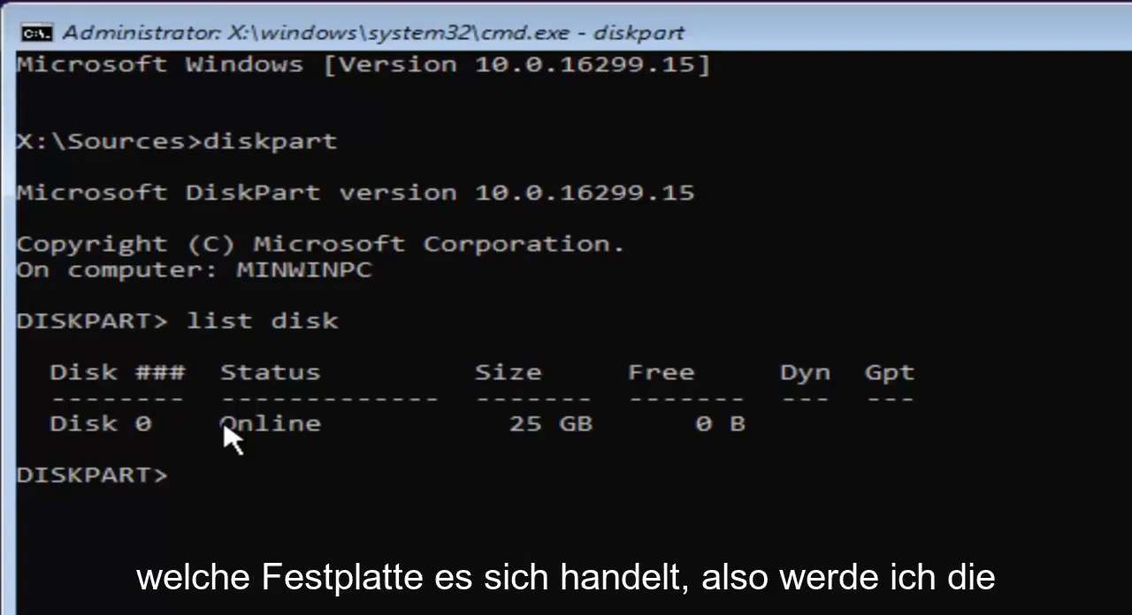
mouse_move(463, 368)
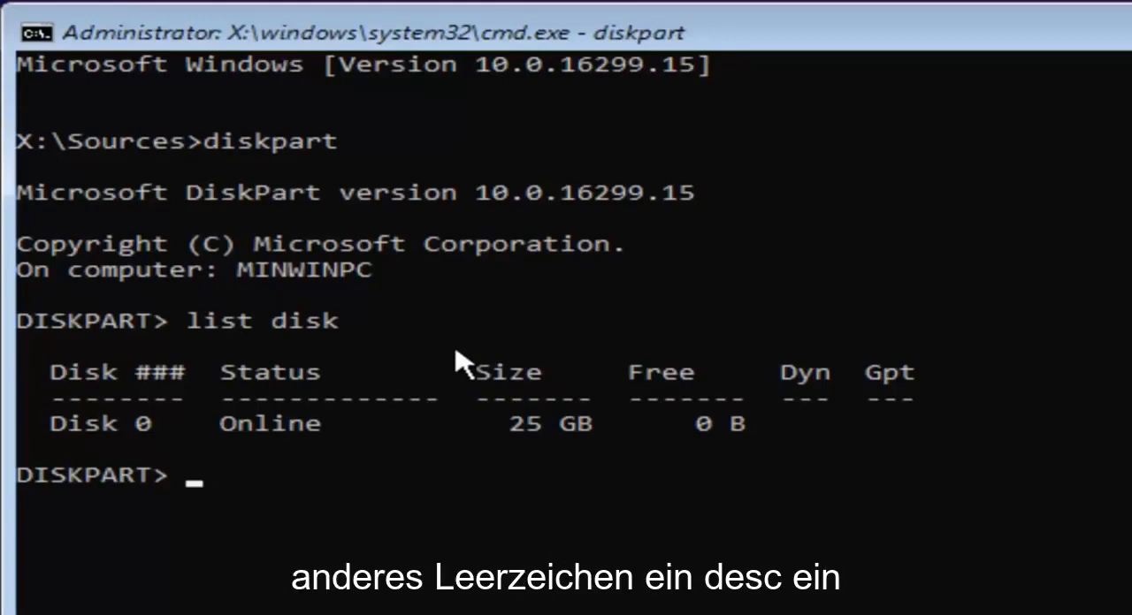
Enter 'select disk 0' at the DiskPart prompt.
type("select")
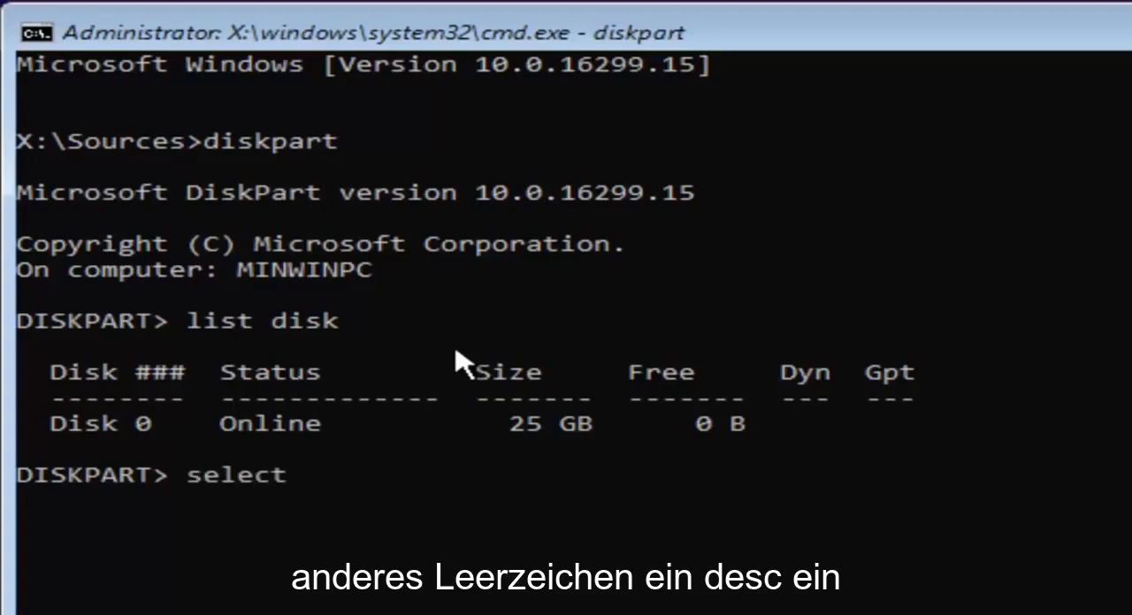
type("disk")
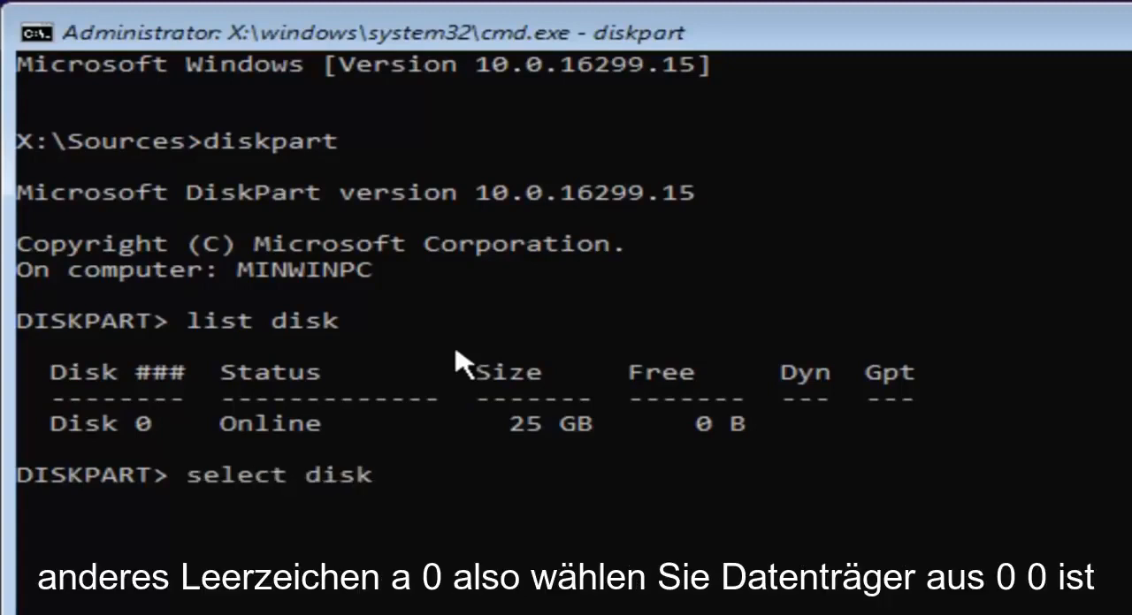
type("0")
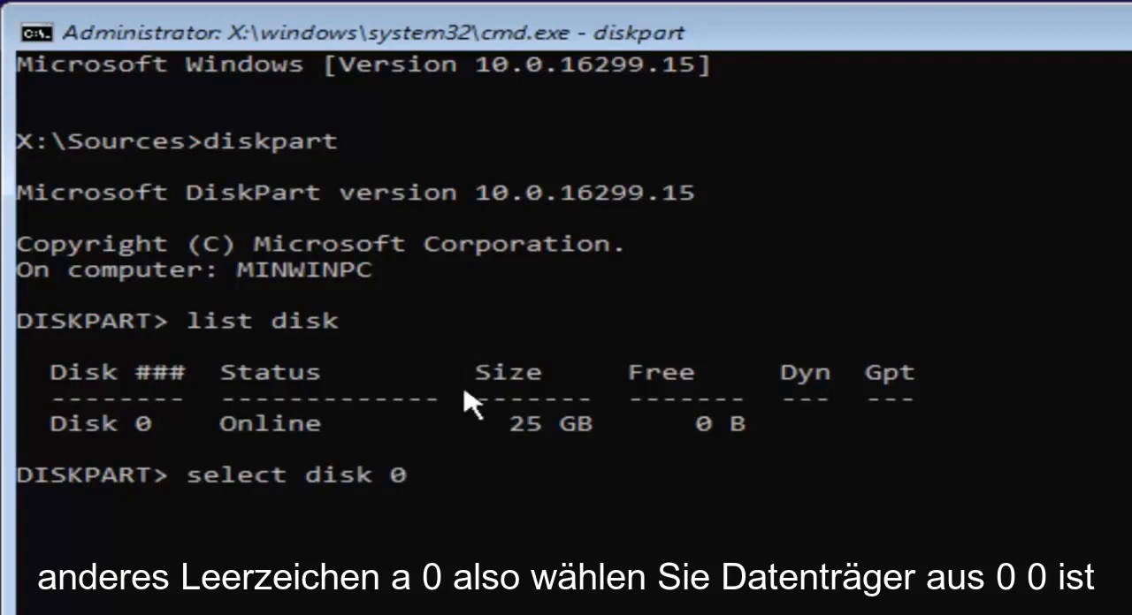
mouse_move(415, 509)
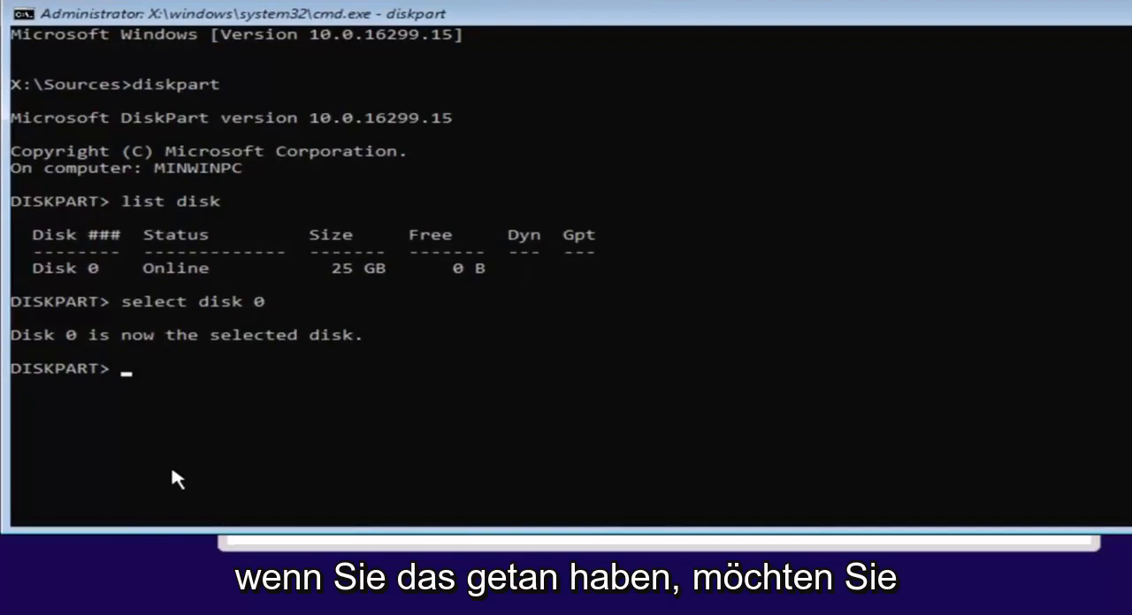
Run 'clean' to wipe disk 0, then start the convert command.
type("cle")
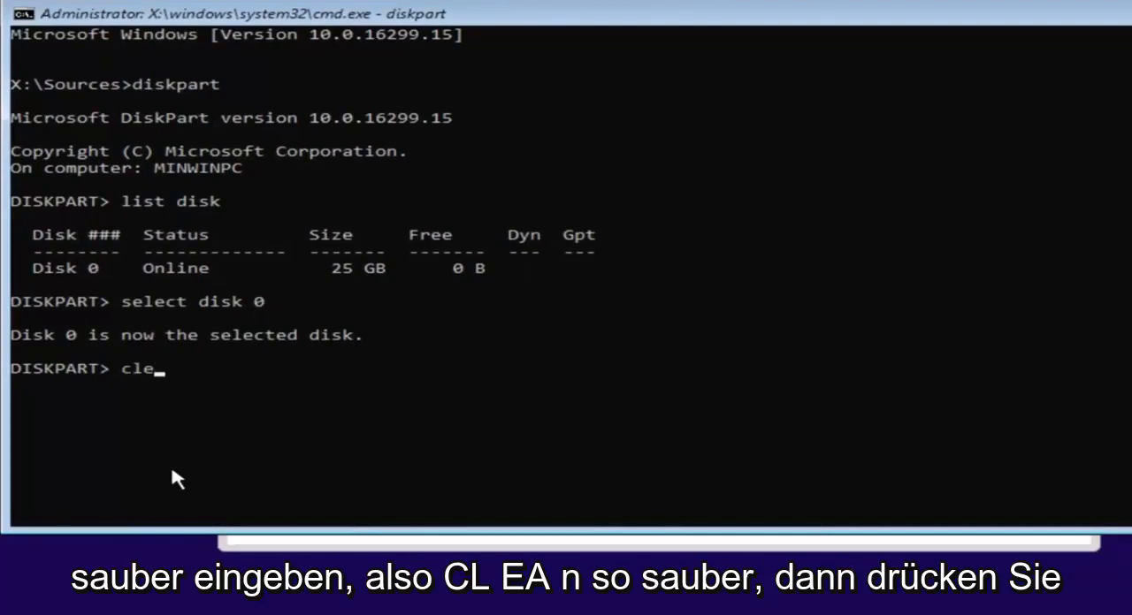
type("an")
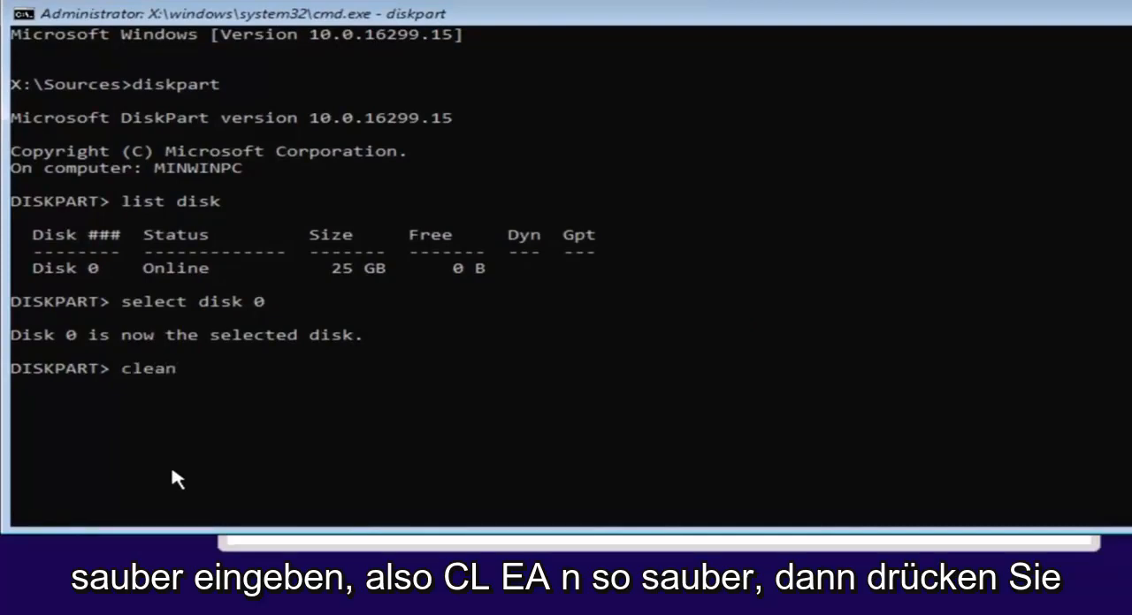
key("Return")
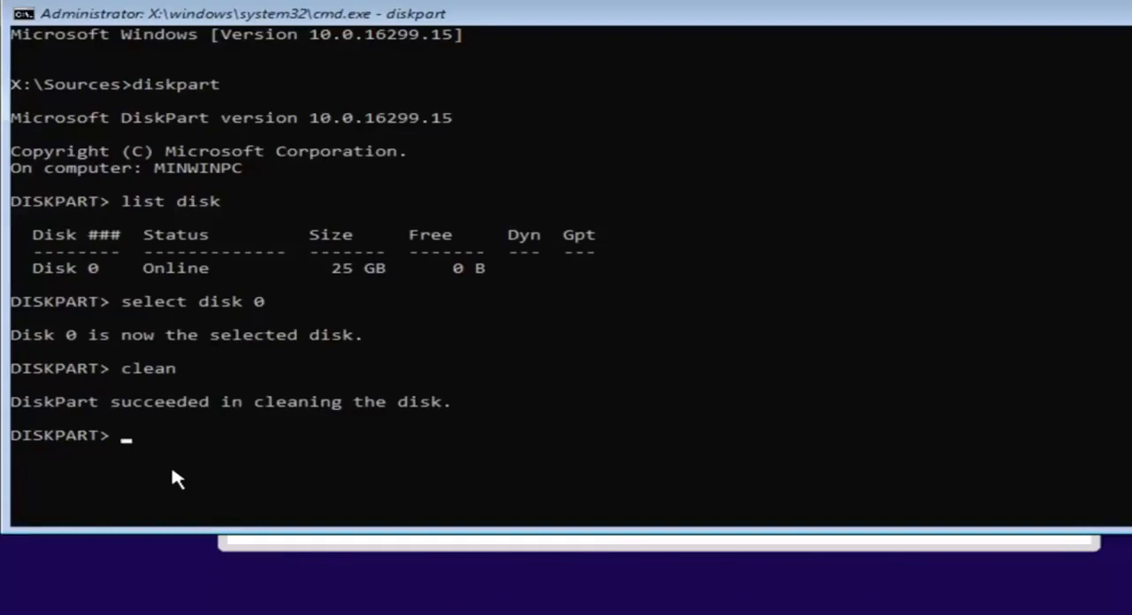
type("con")
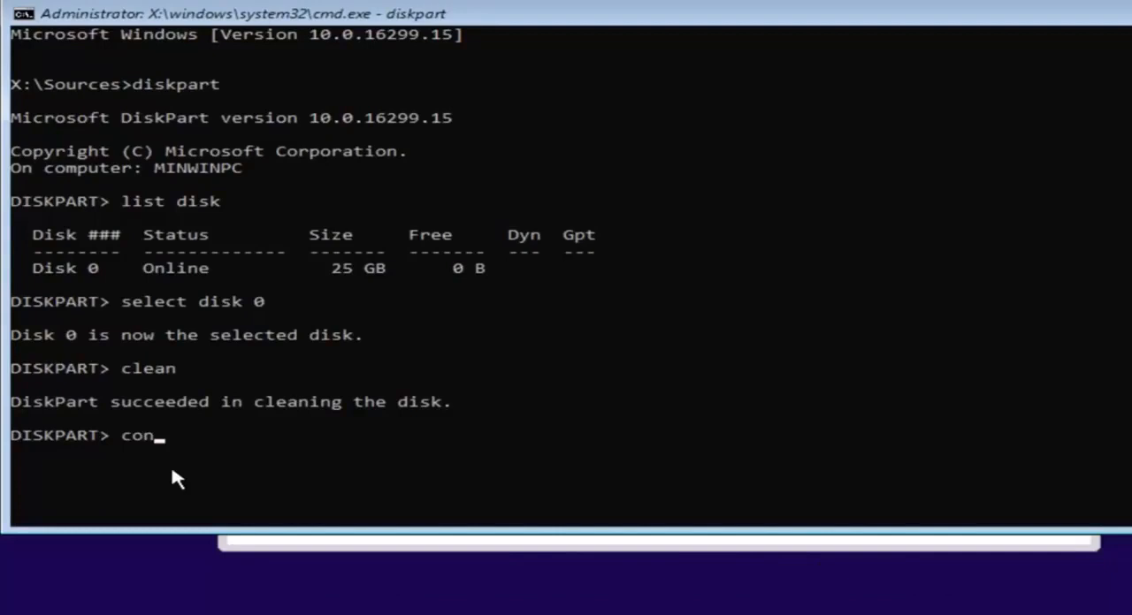
Run 'convert GPT' on disk 0 and exit back to Windows Setup.
type("vert")
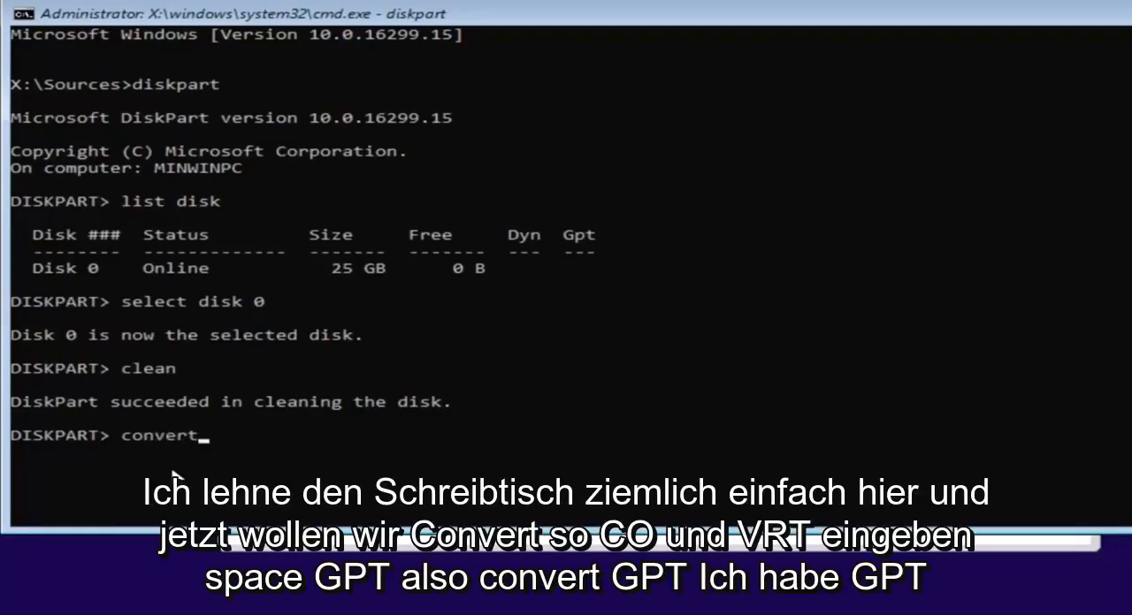
type("G")
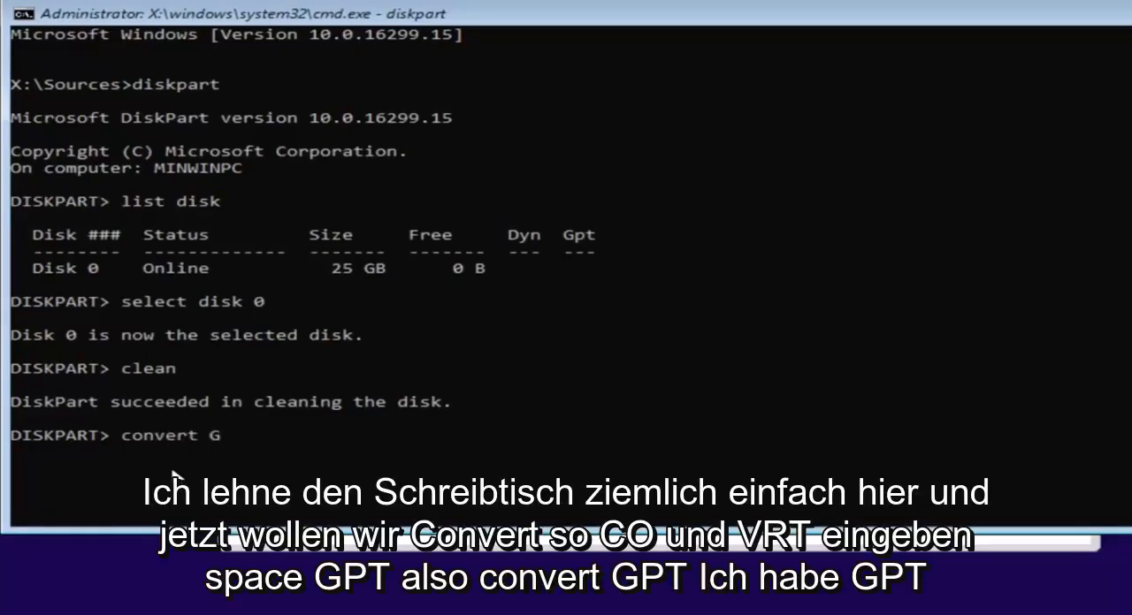
type("PT")
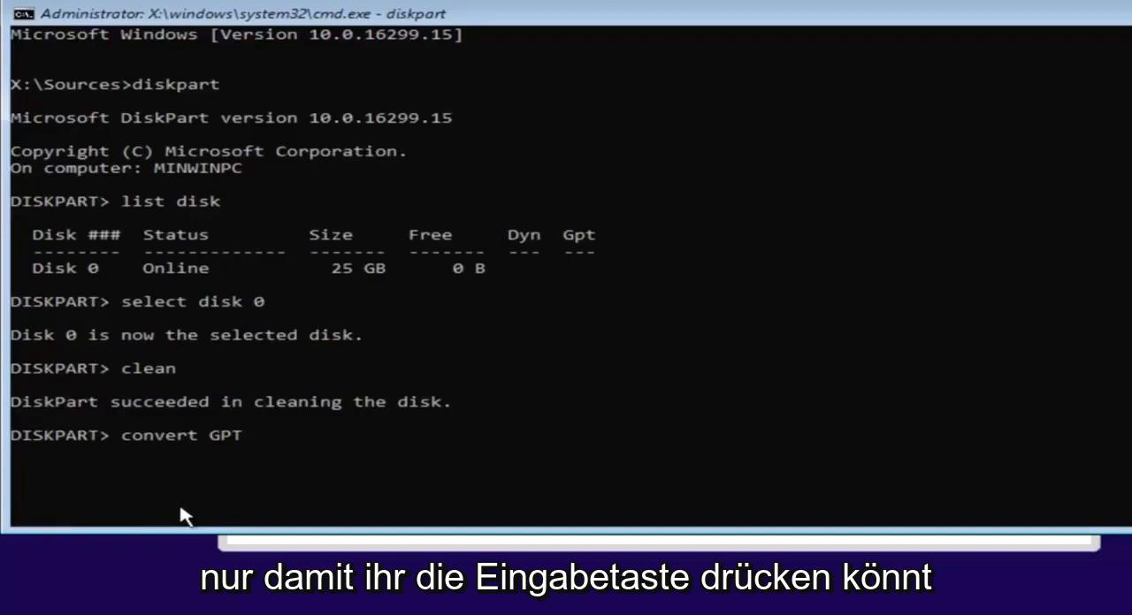
key("Return")
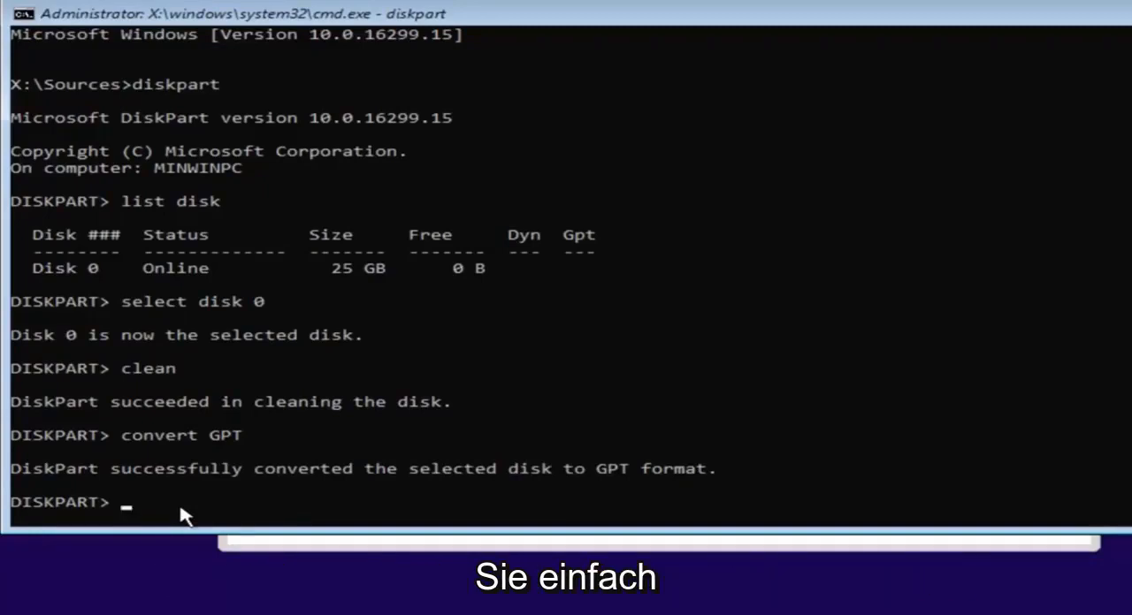
type("e")
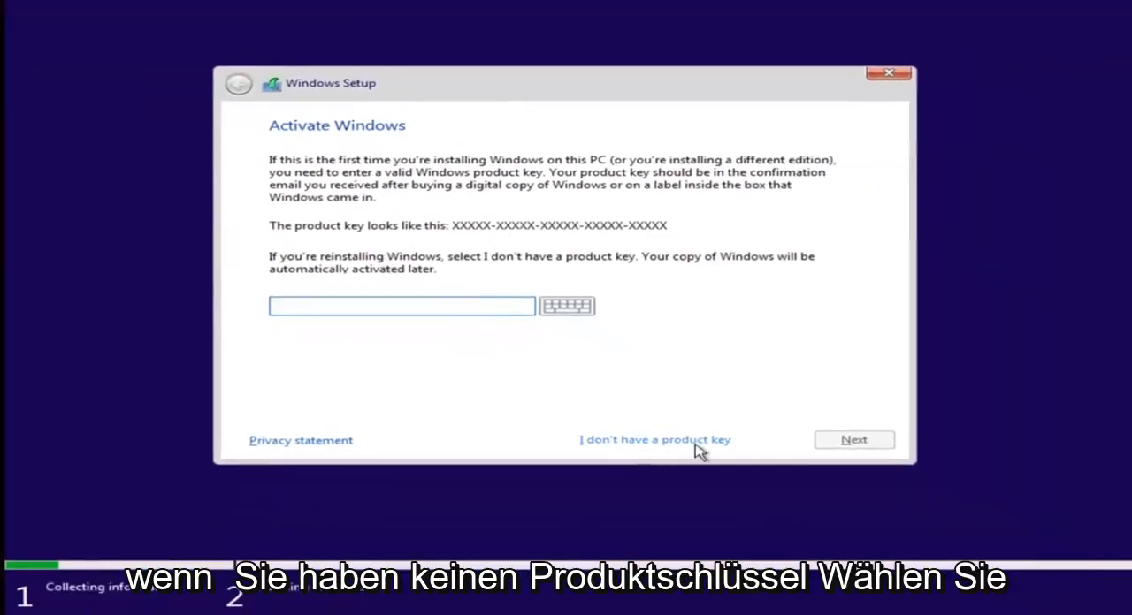
Skip the product key and choose Windows 10 Pro as the edition to install.
left_click(654, 439)
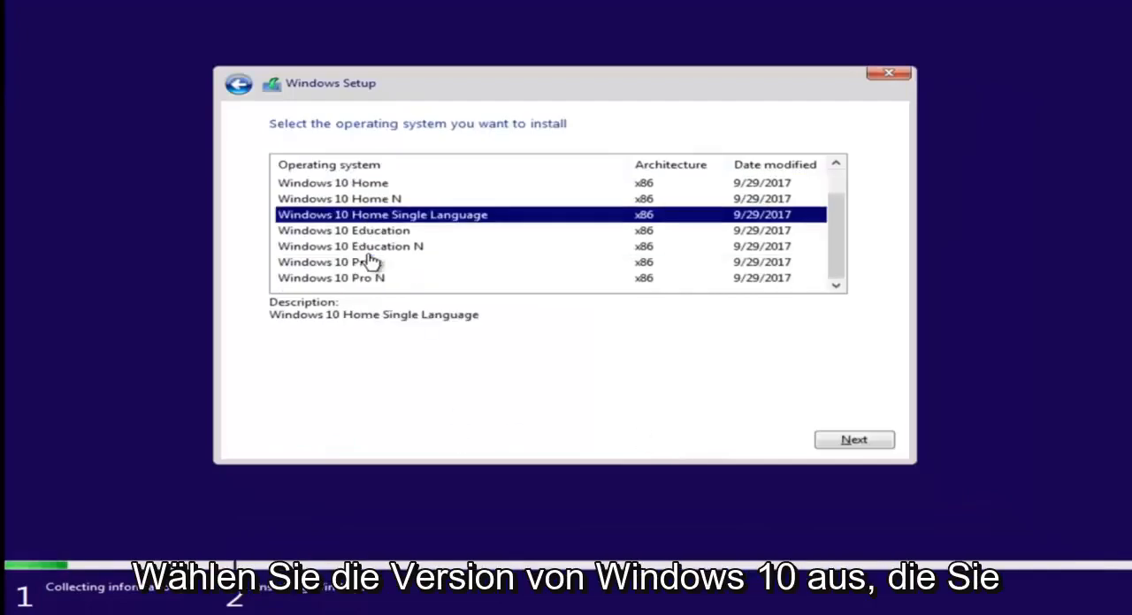
left_click(354, 262)
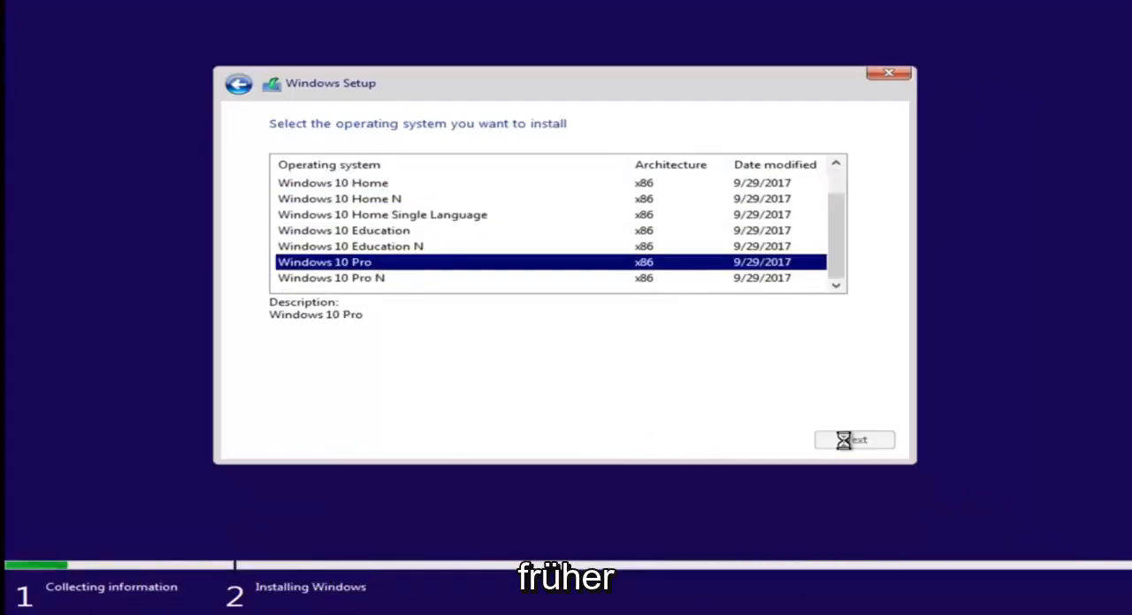
mouse_move(643, 406)
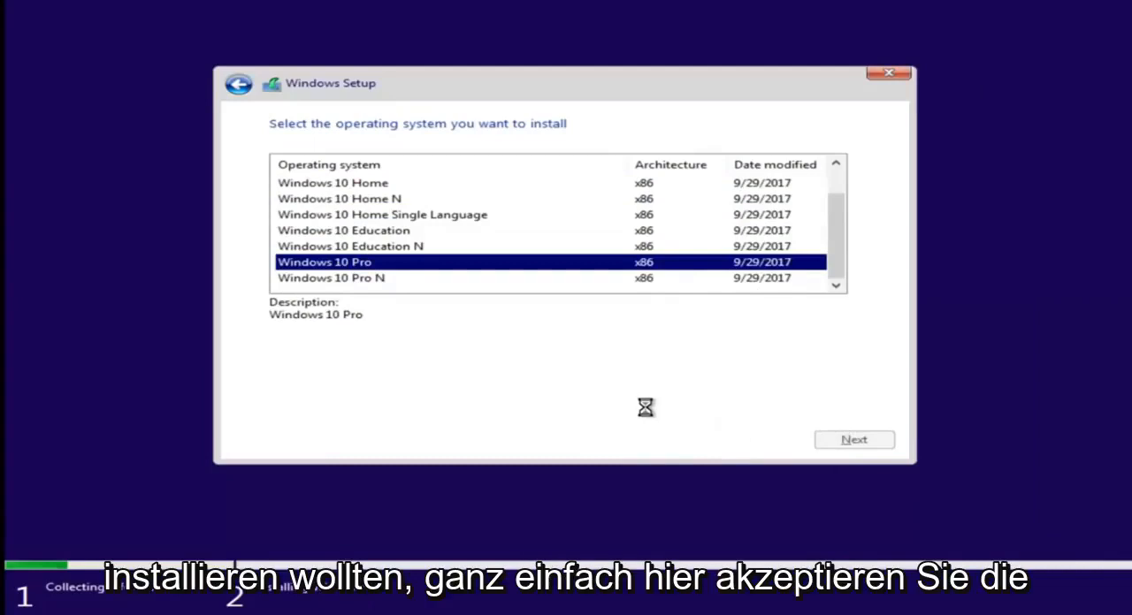
left_click(852, 438)
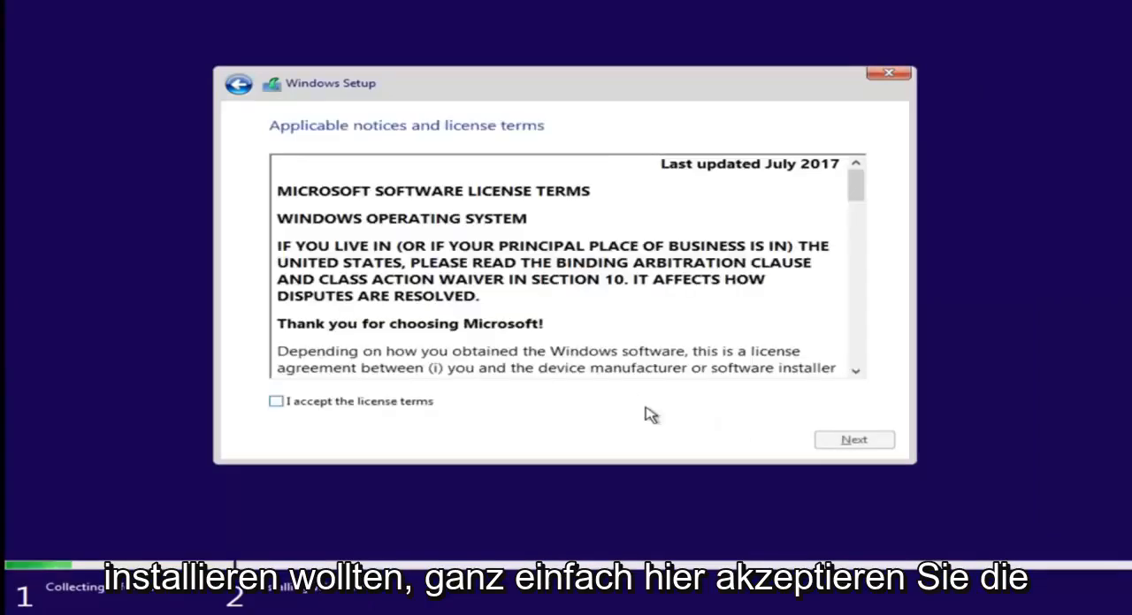
mouse_move(486, 216)
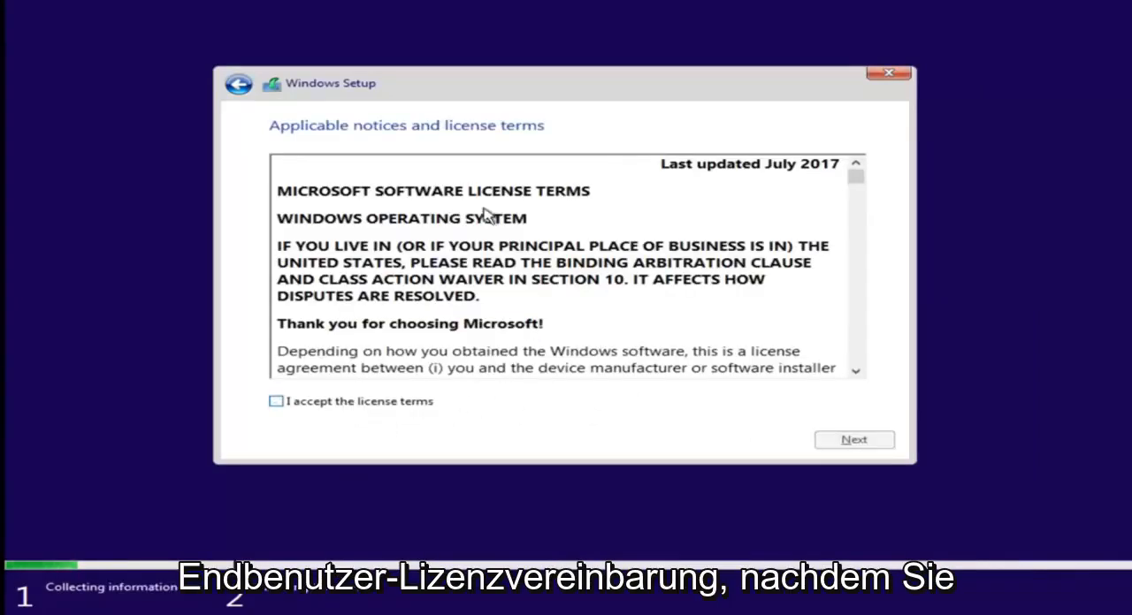
Accept the Microsoft license terms and continue to the install-location page.
left_click(276, 401)
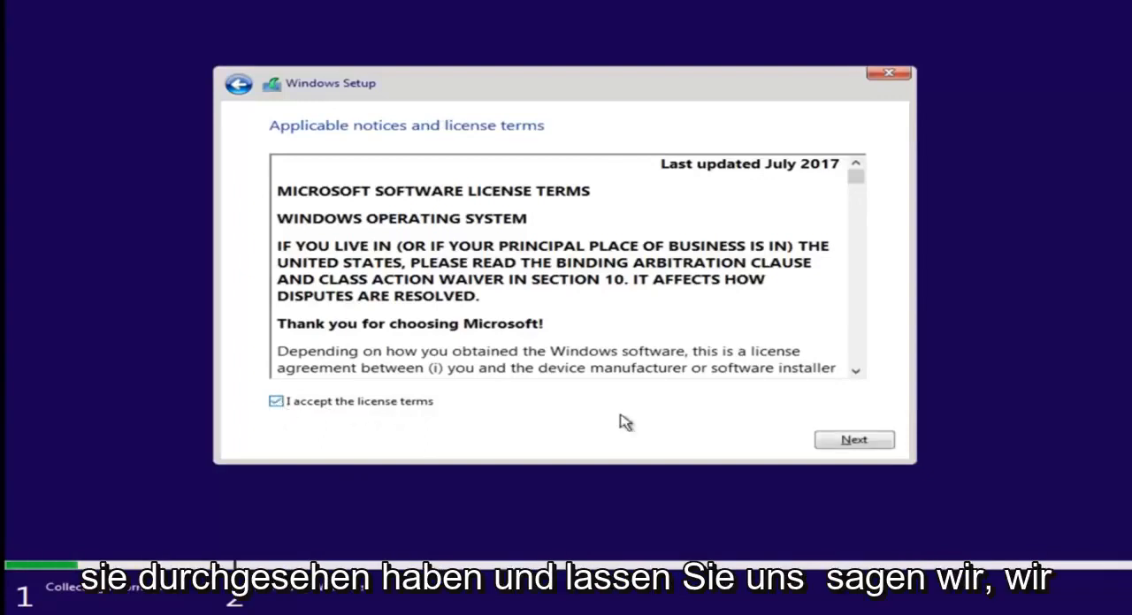
left_click(852, 439)
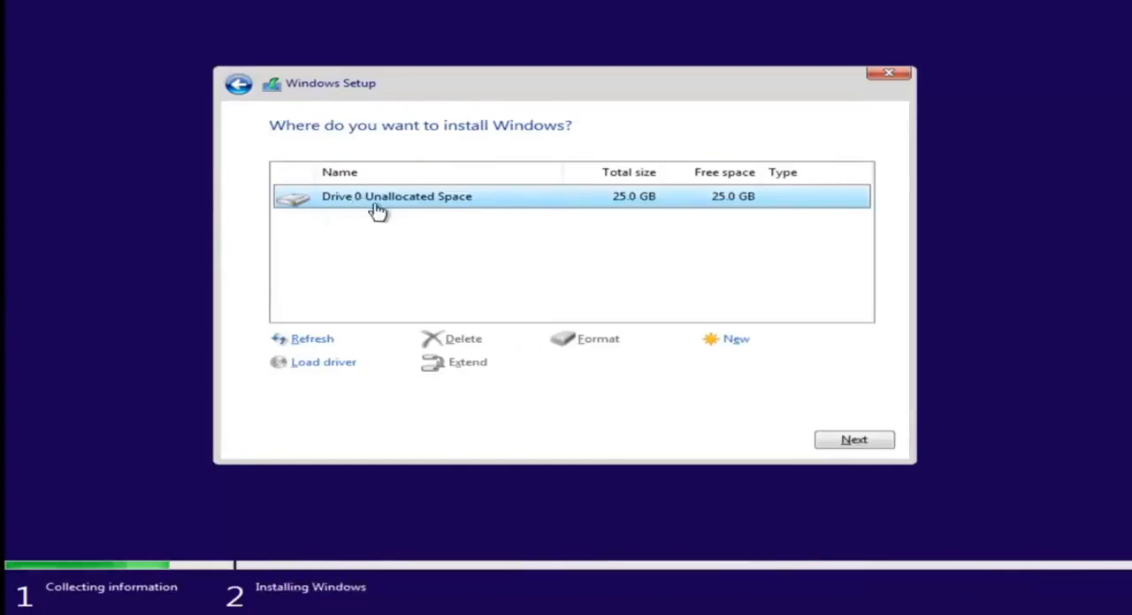
mouse_move(442, 196)
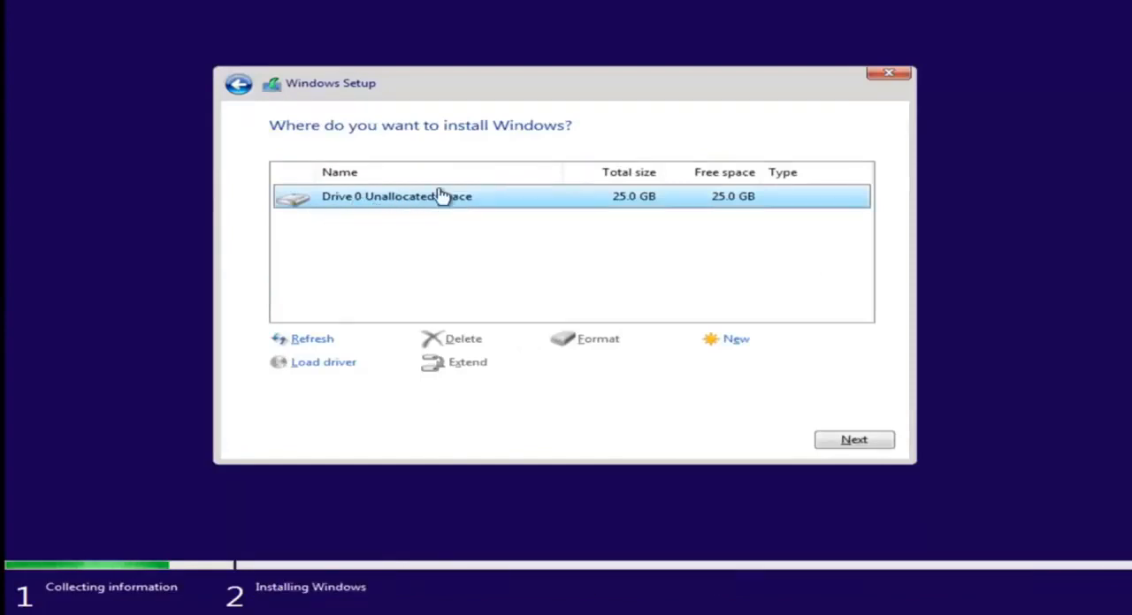
Install Windows onto Drive 0's 25 GB unallocated space, starting file copying.
left_click(852, 440)
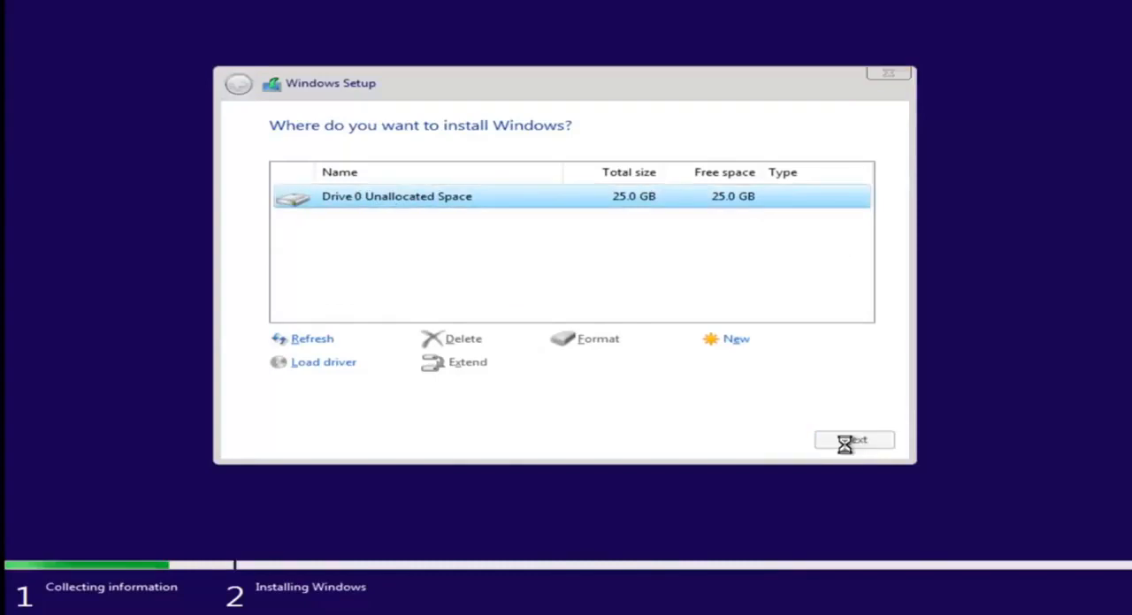
left_click(852, 440)
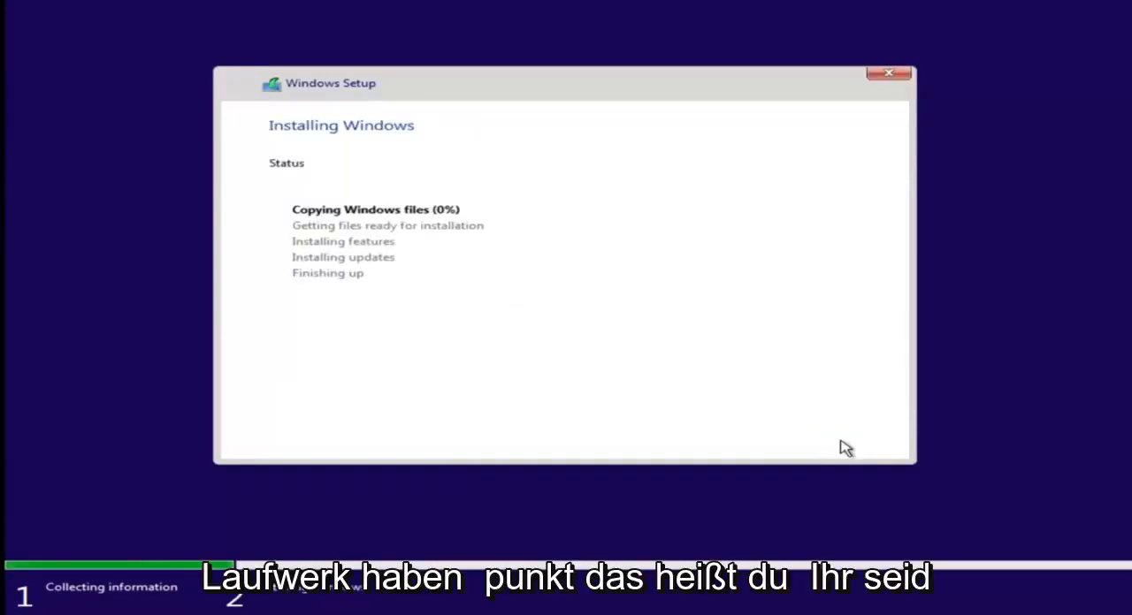